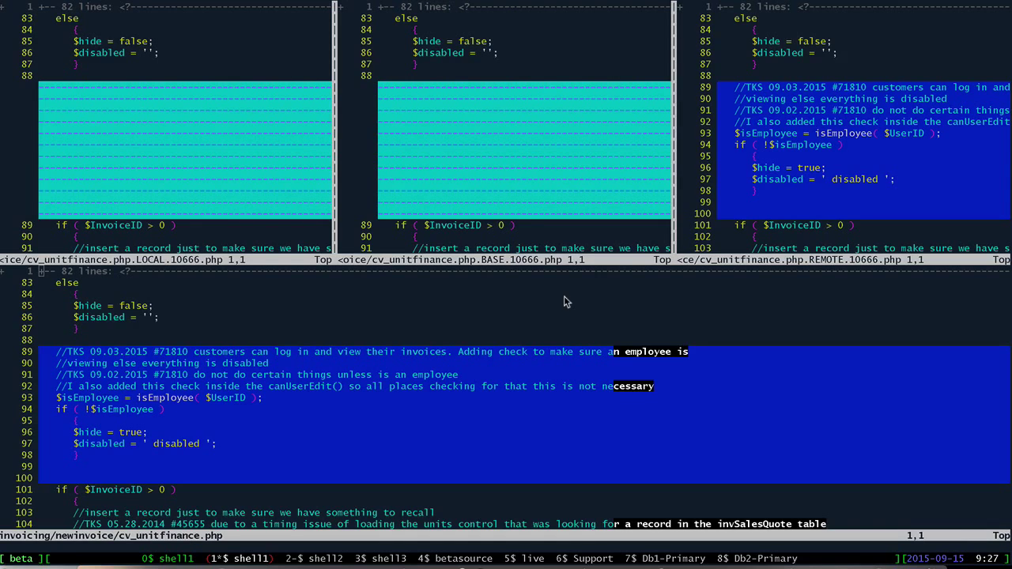
{"action": "mouse_move", "coordinate": [553, 295]}
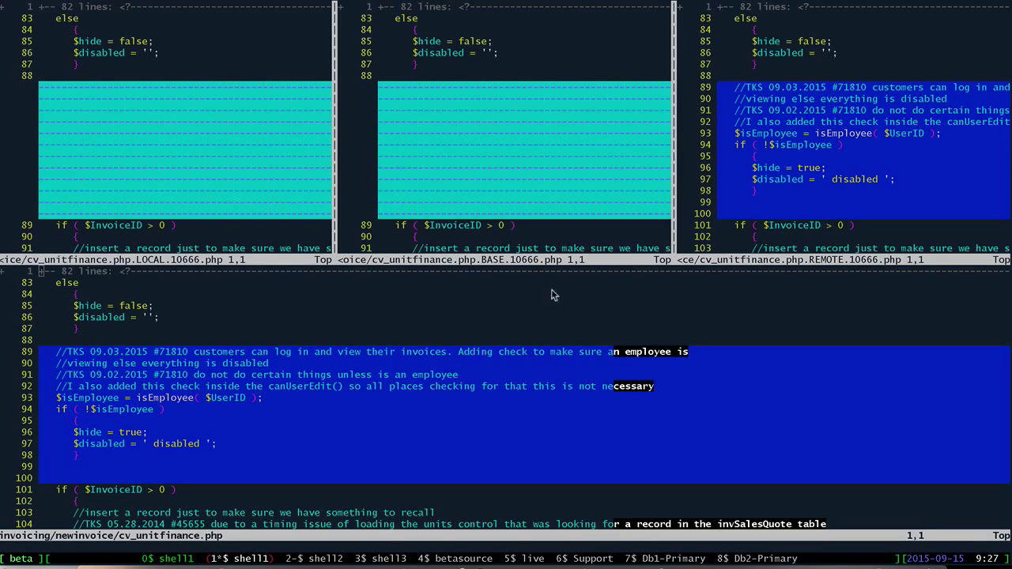
{"action": "mouse_move", "coordinate": [222, 127]}
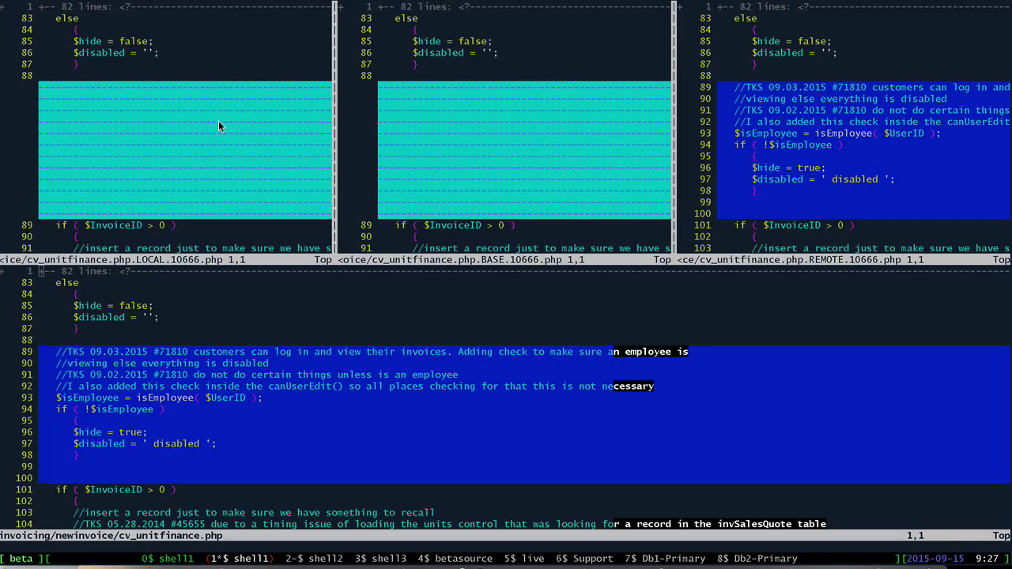
{"action": "mouse_move", "coordinate": [195, 128]}
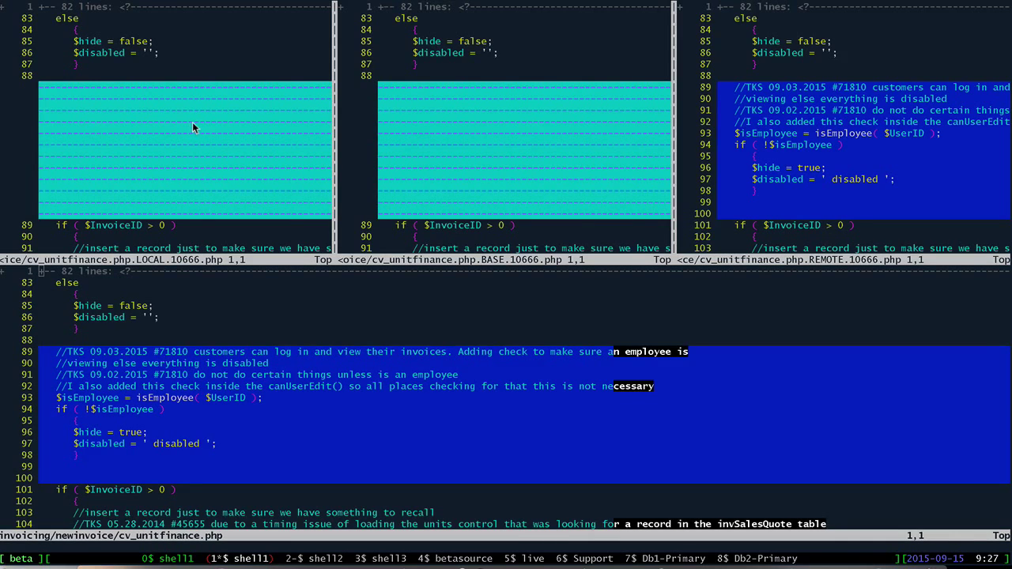
{"action": "mouse_move", "coordinate": [85, 143]}
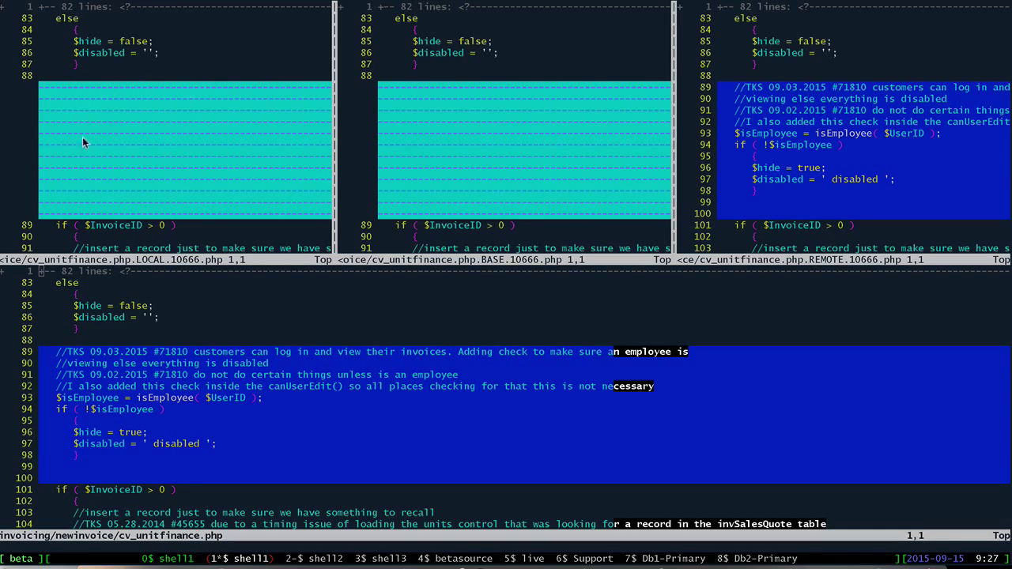
{"action": "mouse_move", "coordinate": [138, 162]}
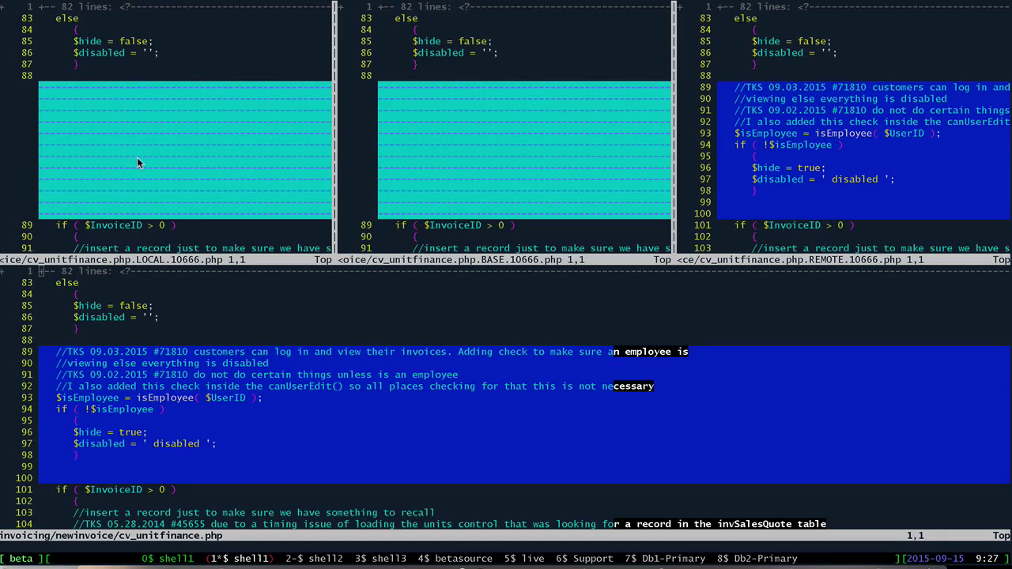
{"action": "mouse_move", "coordinate": [573, 119]}
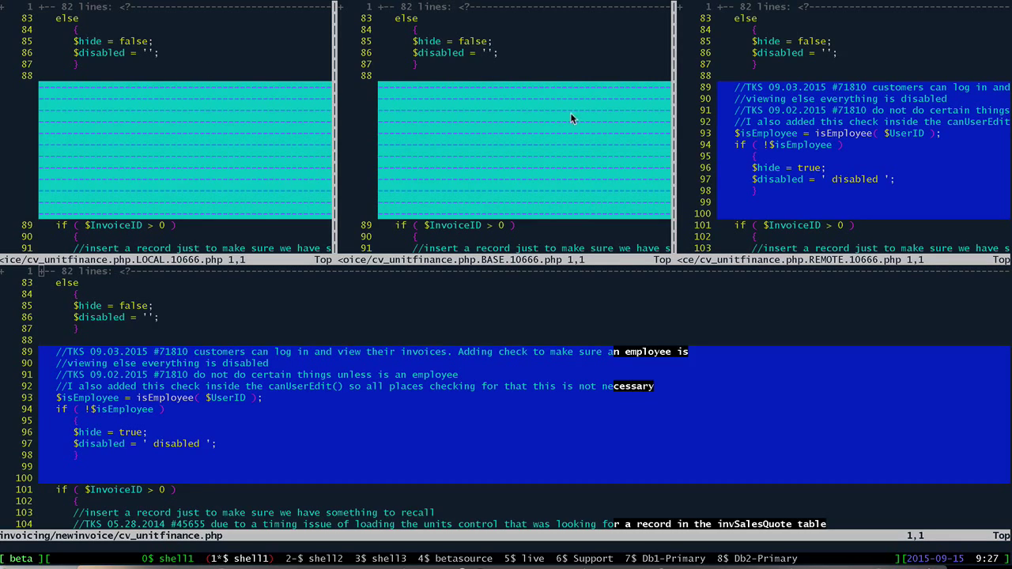
{"action": "mouse_move", "coordinate": [484, 177]}
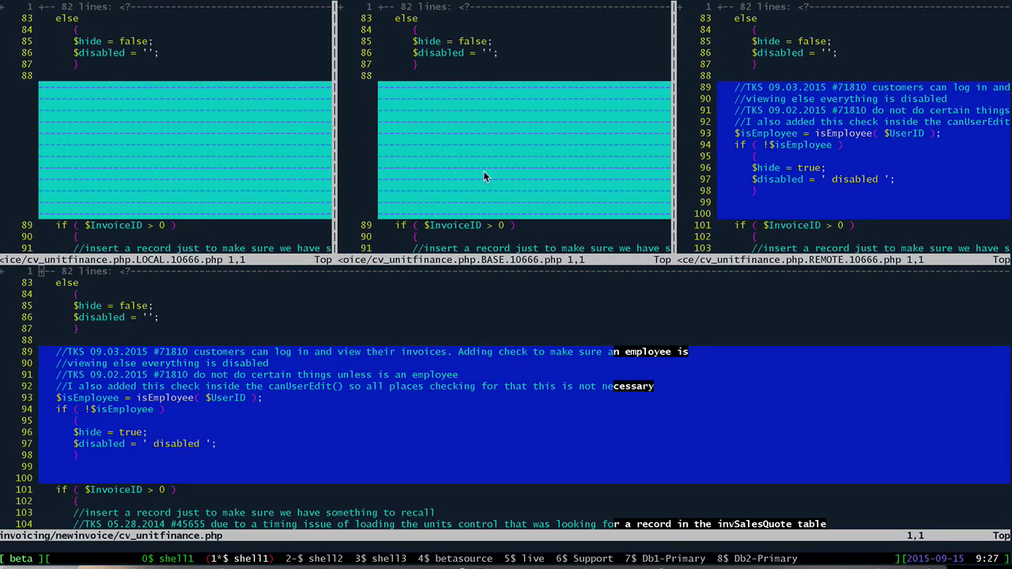
{"action": "mouse_move", "coordinate": [499, 96]}
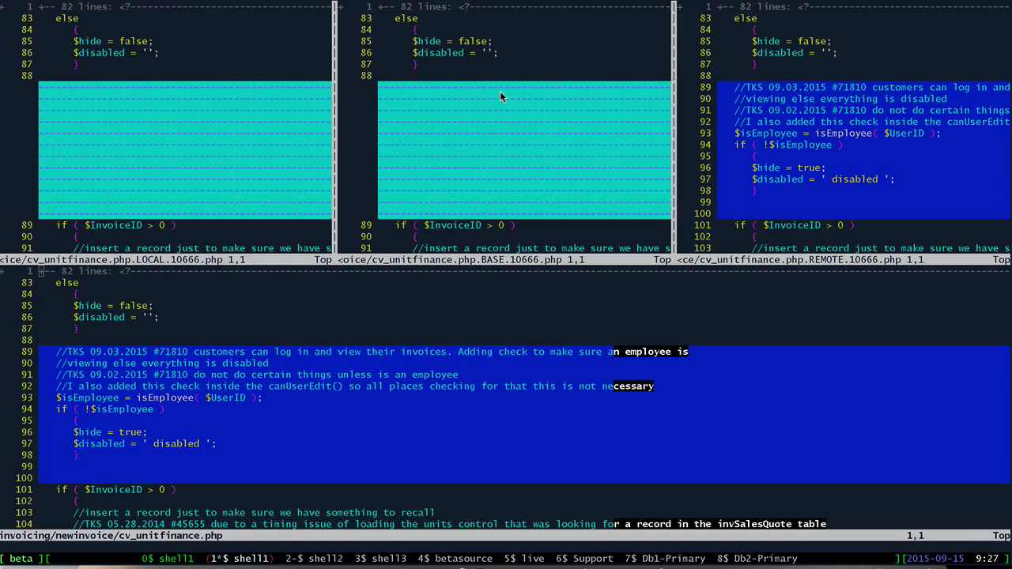
{"action": "mouse_move", "coordinate": [461, 87]}
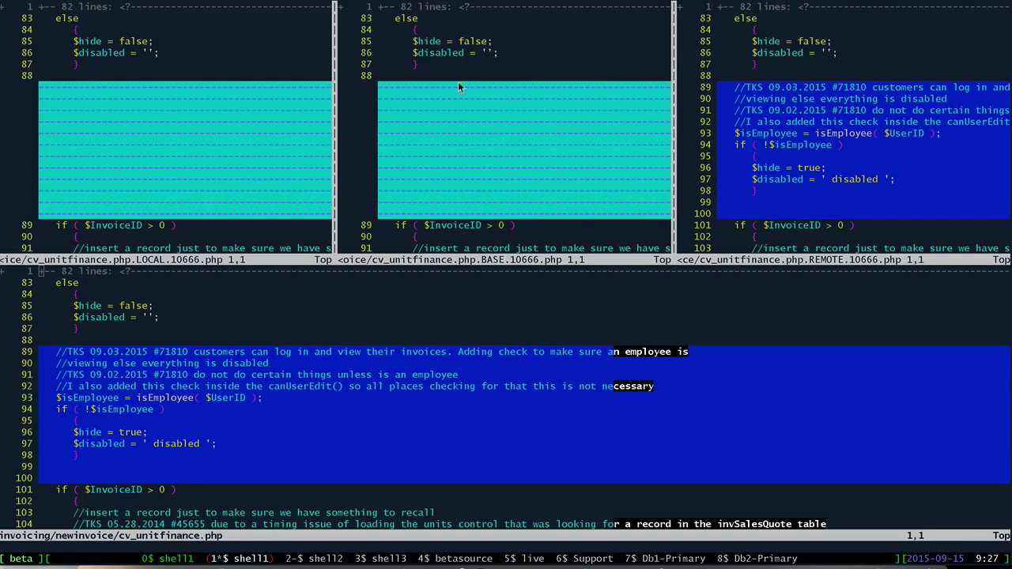
{"action": "mouse_move", "coordinate": [485, 150]}
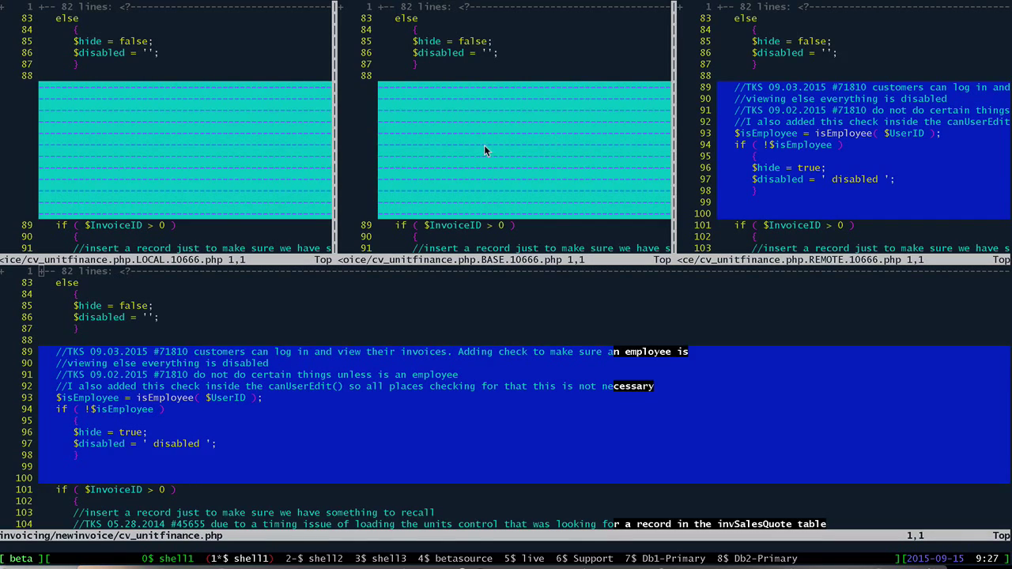
{"action": "mouse_move", "coordinate": [87, 218]}
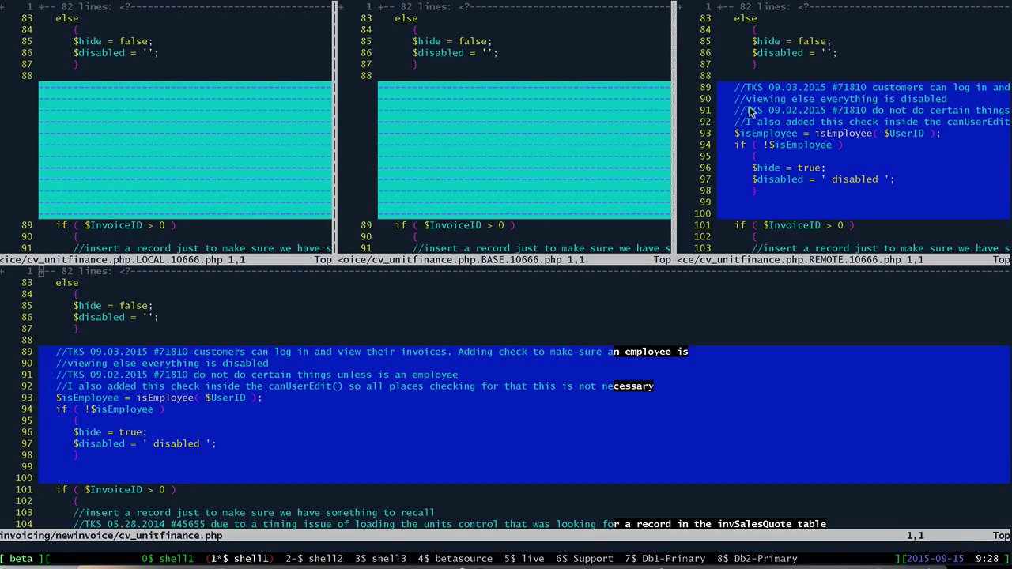
{"action": "mouse_move", "coordinate": [853, 213]}
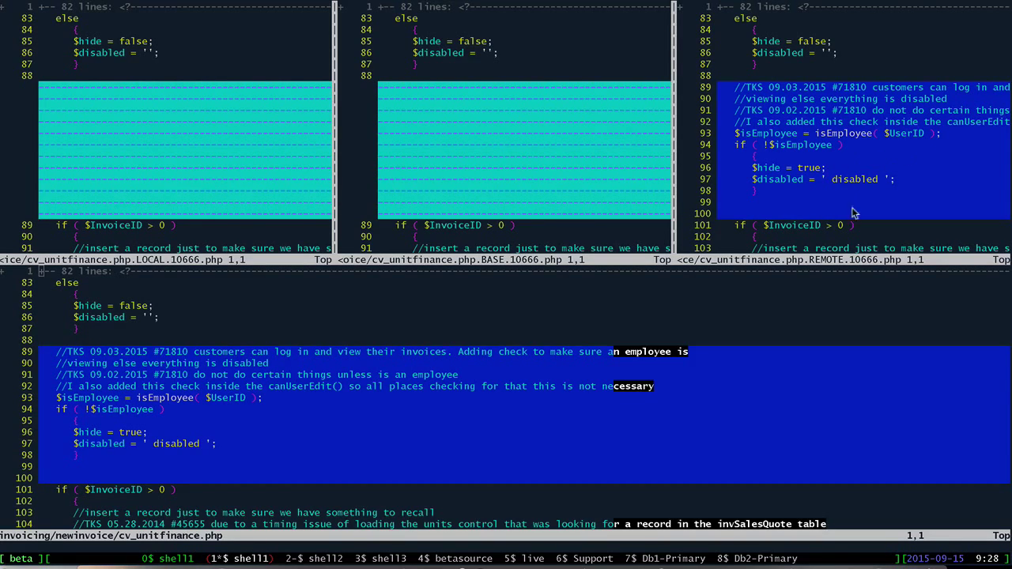
{"action": "mouse_move", "coordinate": [842, 132]}
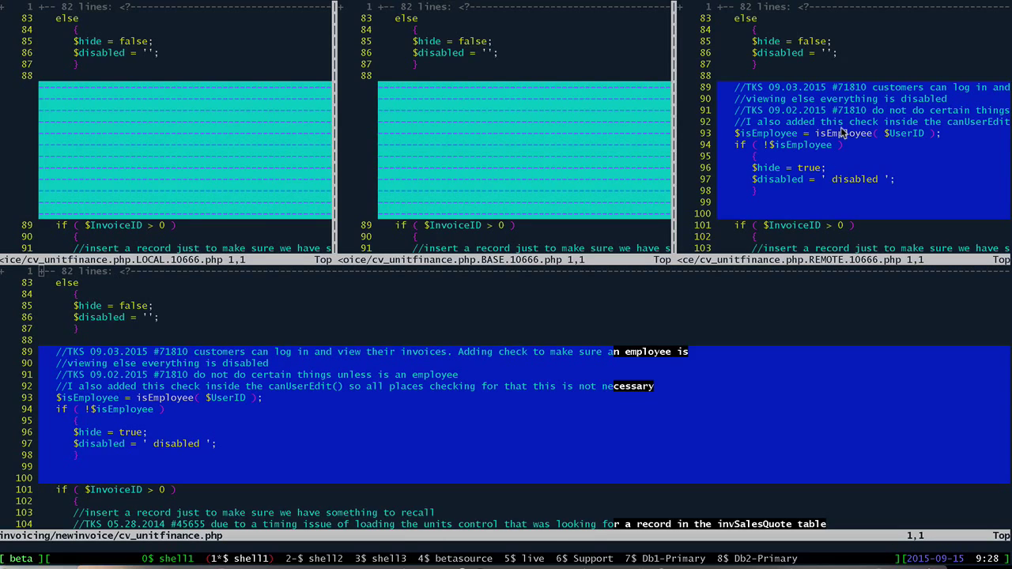
{"action": "mouse_move", "coordinate": [829, 141]}
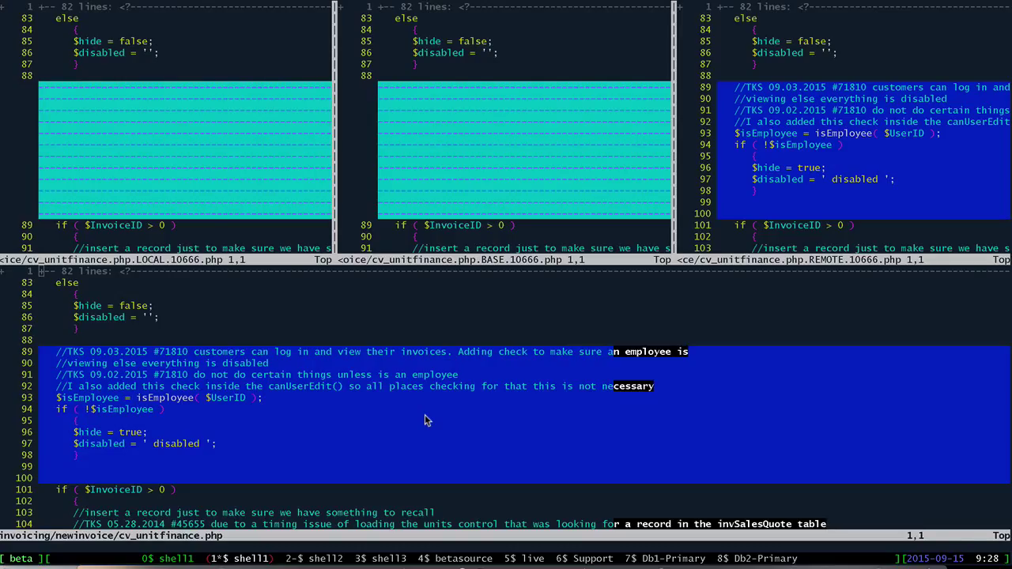
{"action": "mouse_move", "coordinate": [299, 420]}
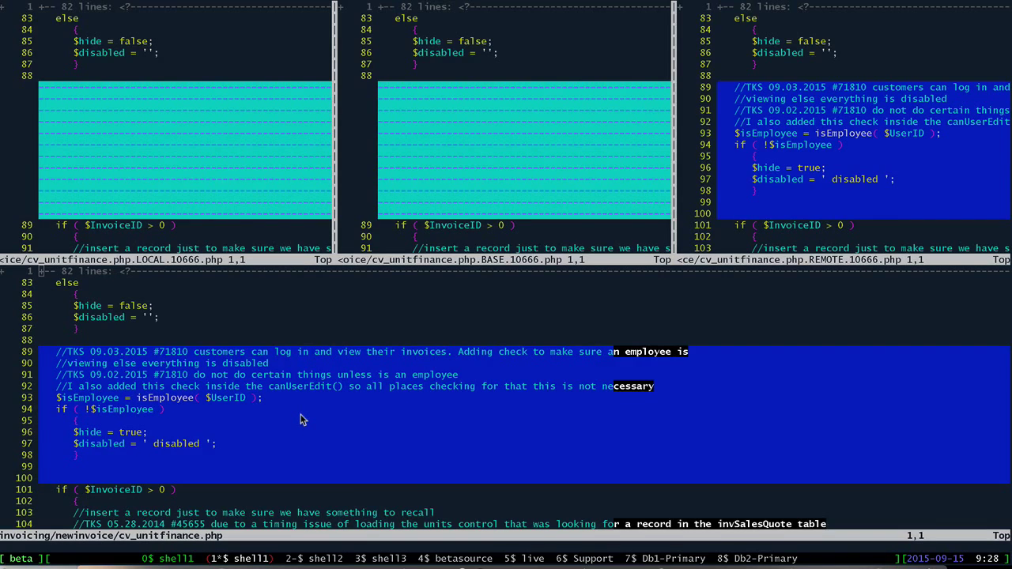
{"action": "mouse_move", "coordinate": [299, 393]}
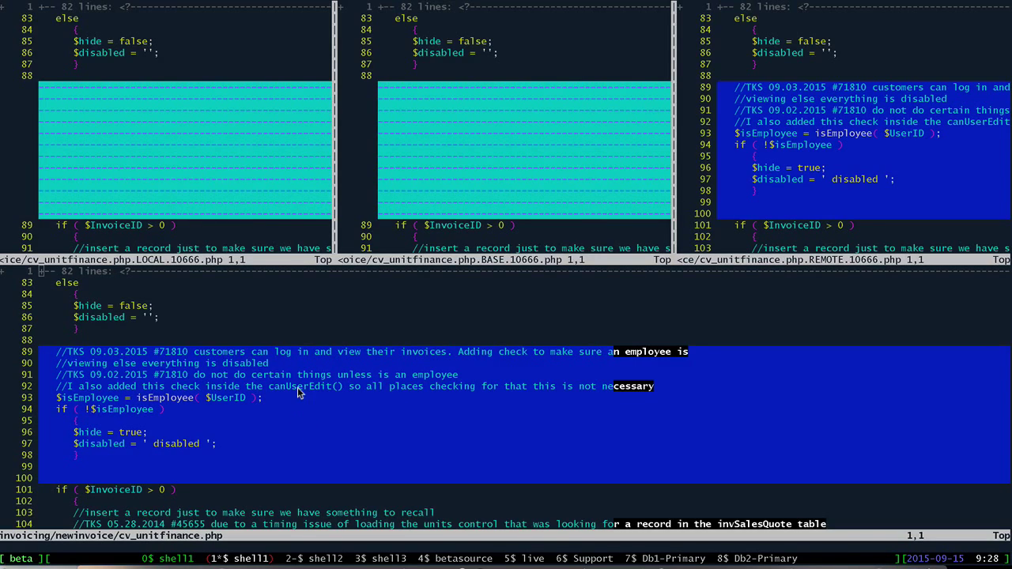
{"action": "mouse_move", "coordinate": [289, 312]}
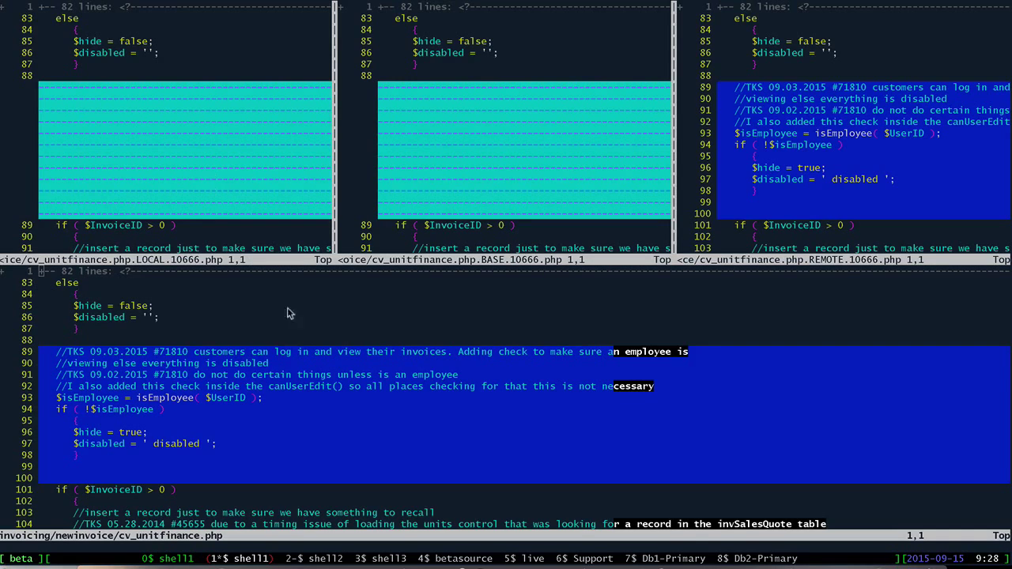
{"action": "mouse_move", "coordinate": [343, 373]}
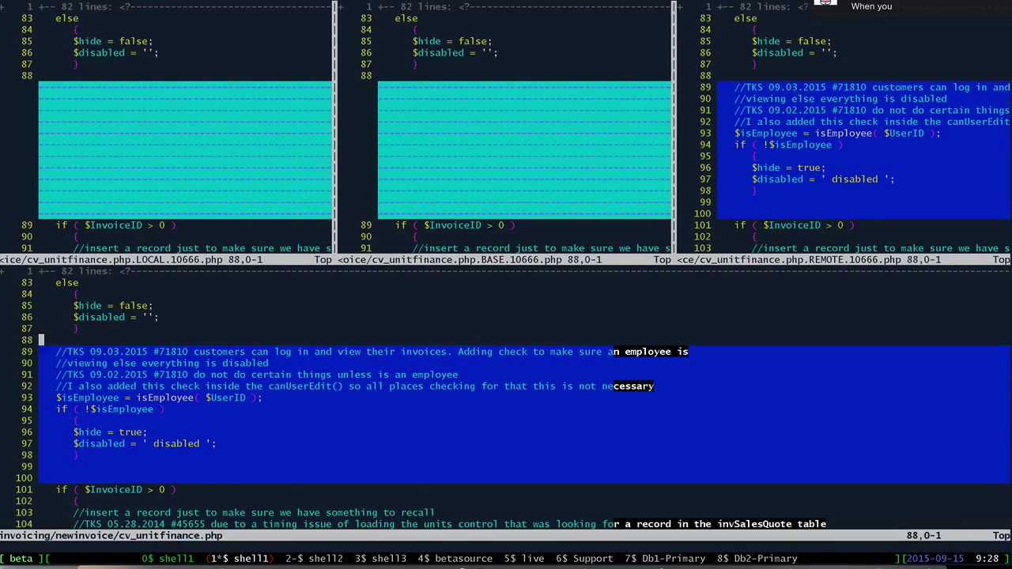
Step: Scroll down to review the line 1315 isAuth condition carrying && $isEmployee
{"action": "scroll", "scroll_direction": "down", "scroll_amount": 3}
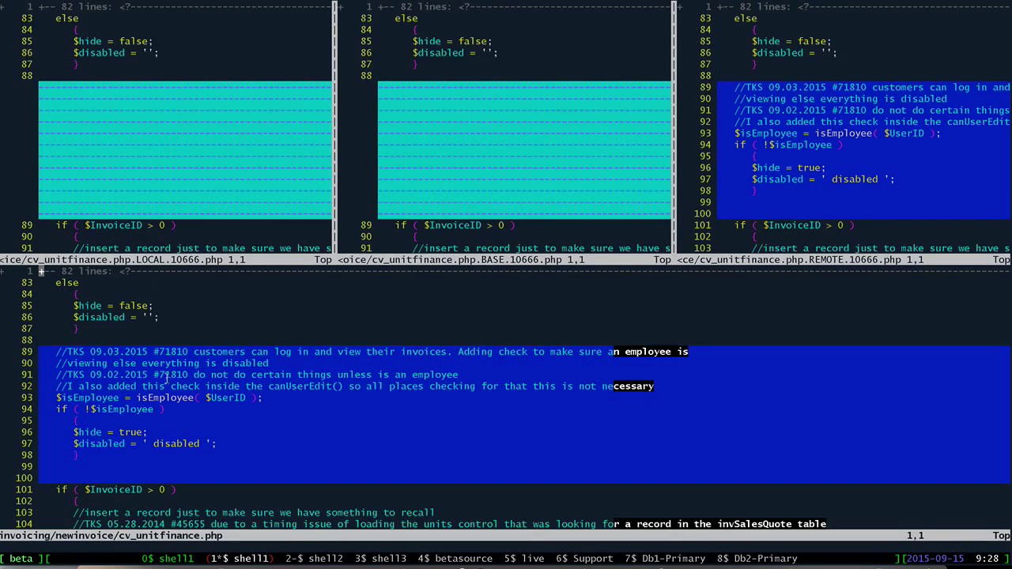
{"action": "mouse_move", "coordinate": [308, 154]}
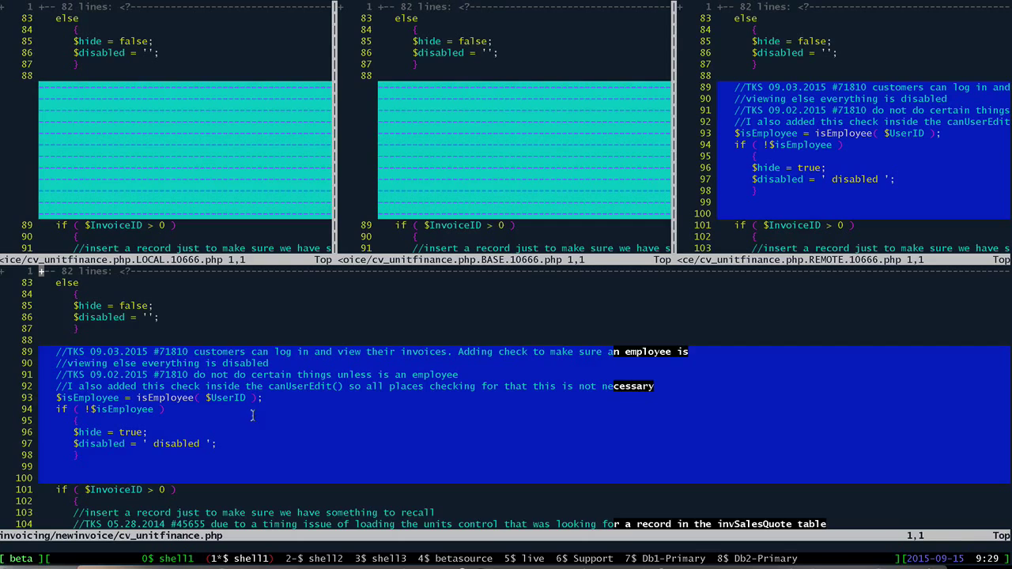
{"action": "mouse_move", "coordinate": [239, 397]}
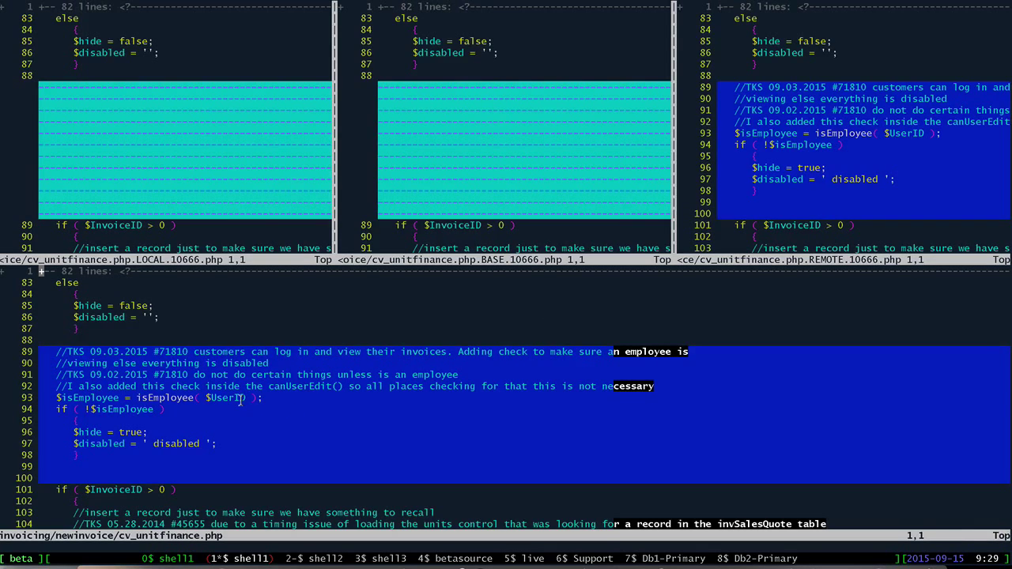
{"action": "mouse_move", "coordinate": [241, 404]}
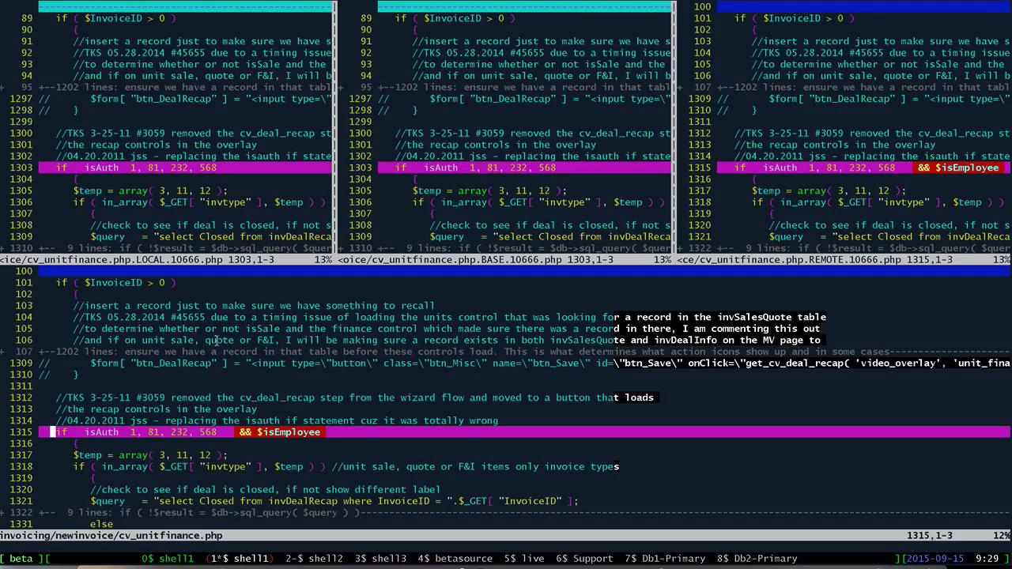
{"action": "mouse_move", "coordinate": [240, 417]}
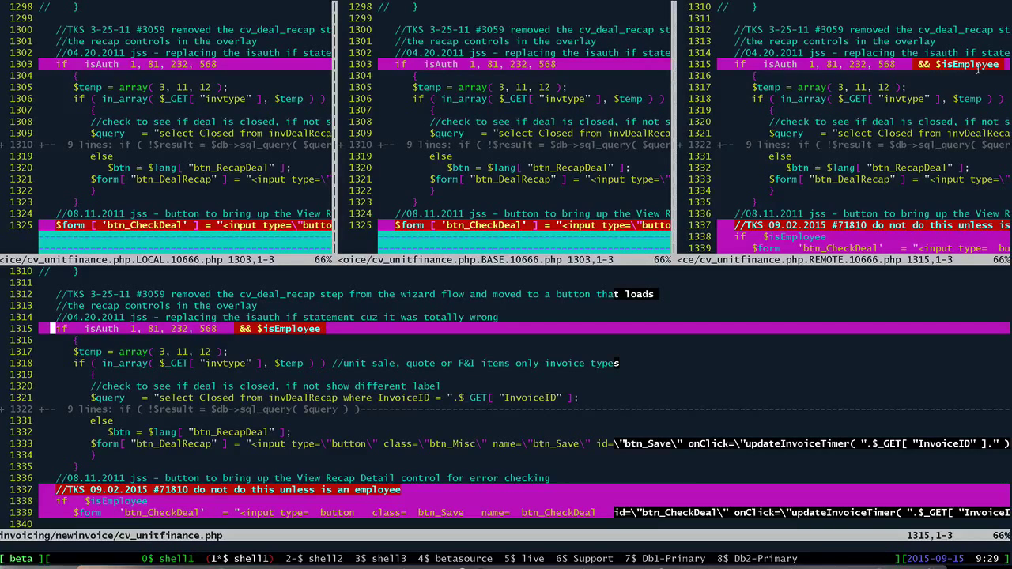
{"action": "mouse_move", "coordinate": [974, 70]}
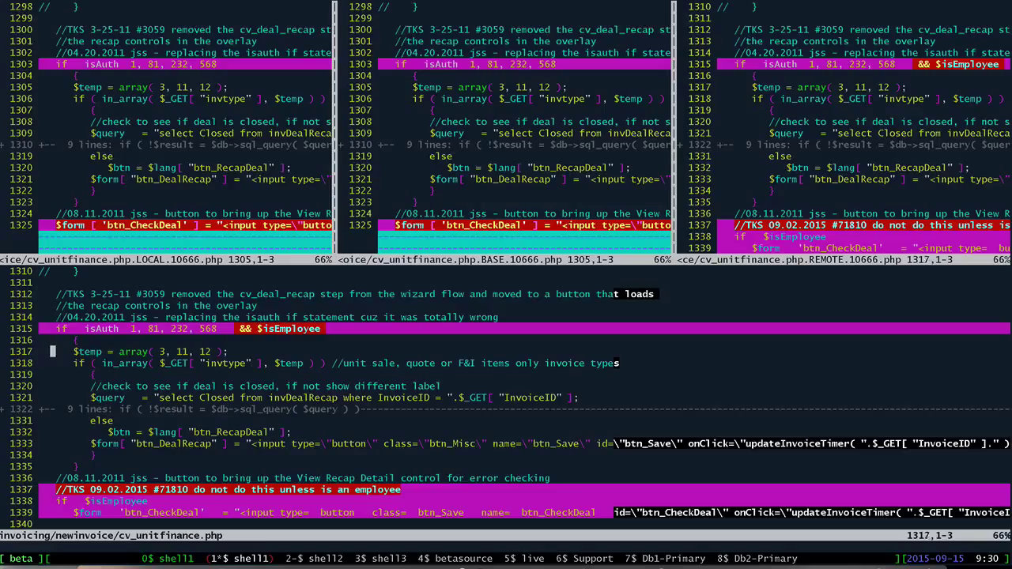
Step: Scroll to the isEmployee-guarded btn_CheckDeal and $status < 3 hunks near lines 1337–1344
{"action": "scroll", "scroll_direction": "down", "scroll_amount": 3}
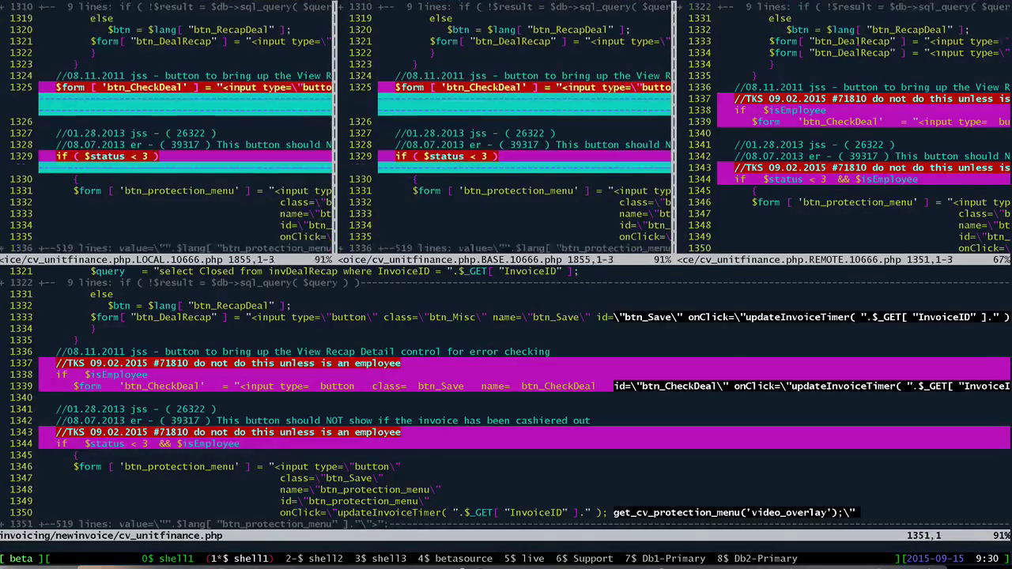
Step: Scroll past the $status < 3 && $isEmployee hunk to the isEmployee guard near line 1876
{"action": "scroll", "scroll_direction": "down", "scroll_amount": 3}
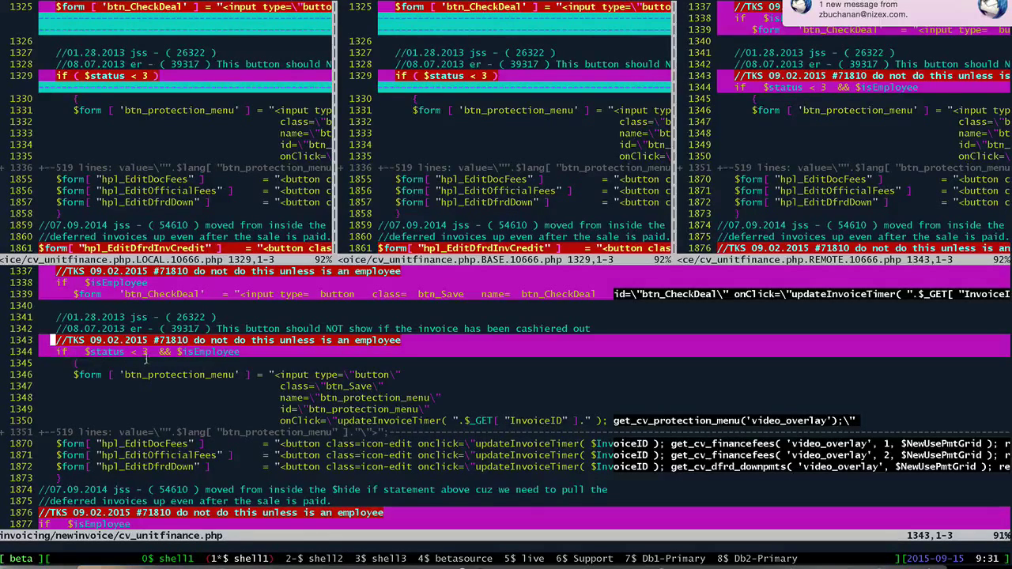
{"action": "mouse_move", "coordinate": [726, 113]}
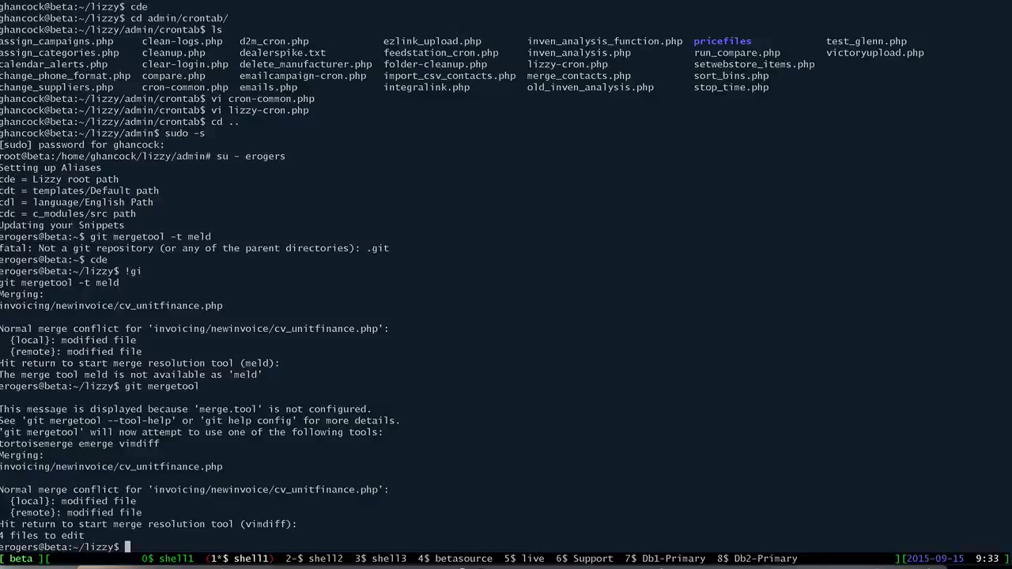
{"action": "mouse_move", "coordinate": [293, 393]}
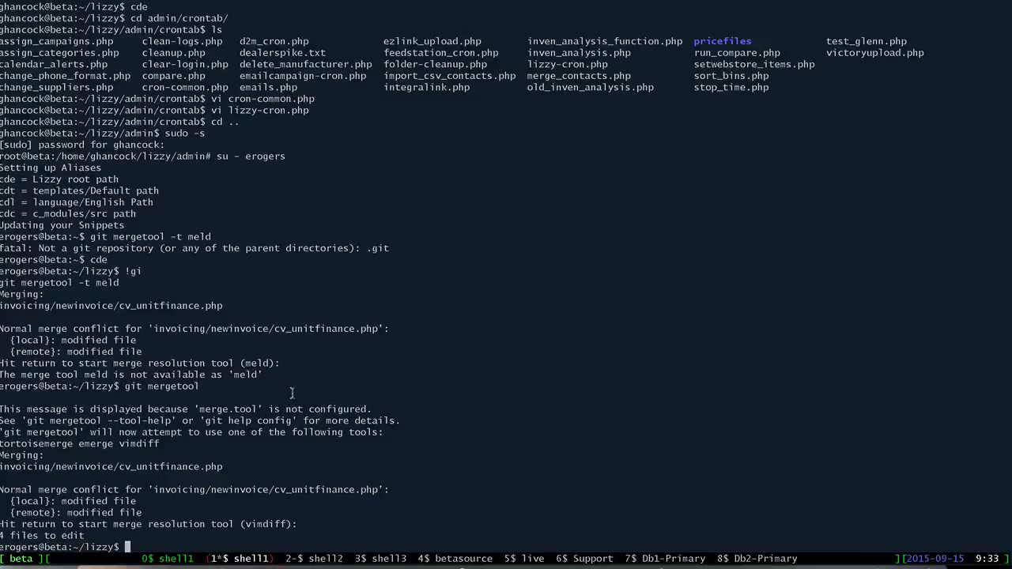
Step: Try git pull, then commit all changes with message "fixing merge conflict"
{"action": "type", "text": "git"}
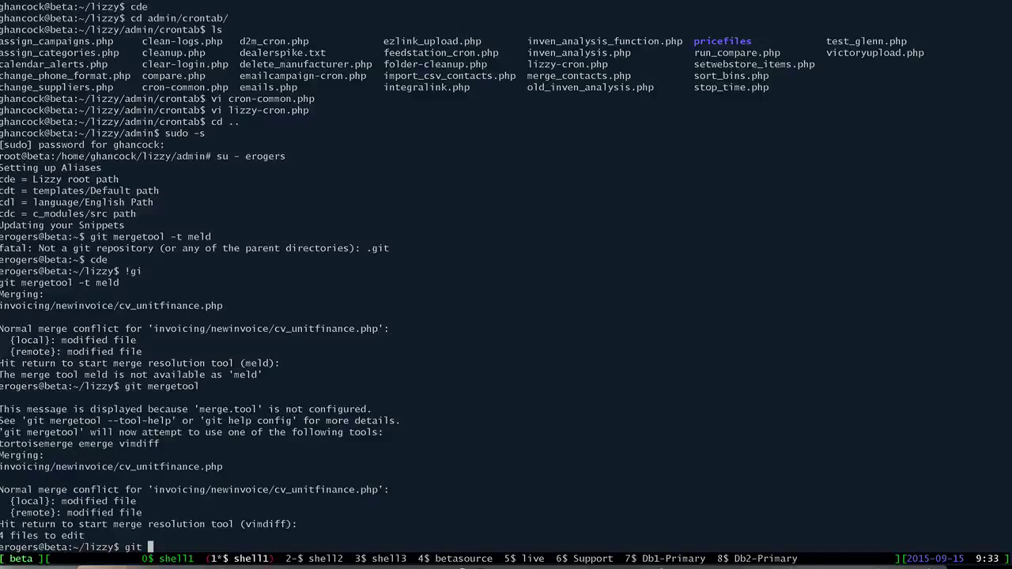
{"action": "type", "text": "pull"}
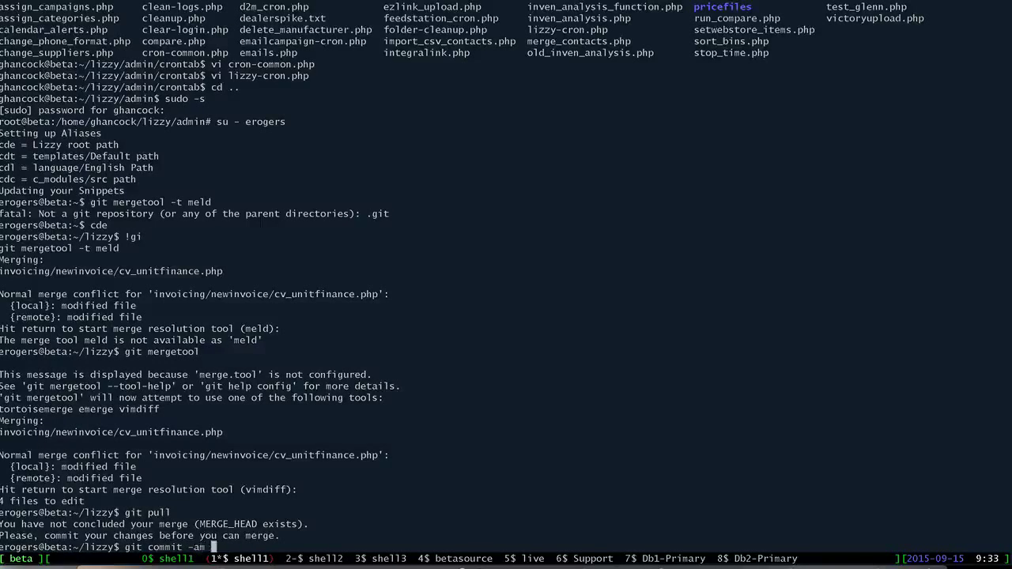
{"action": "type", "text": "\"fixing merge conflic"}
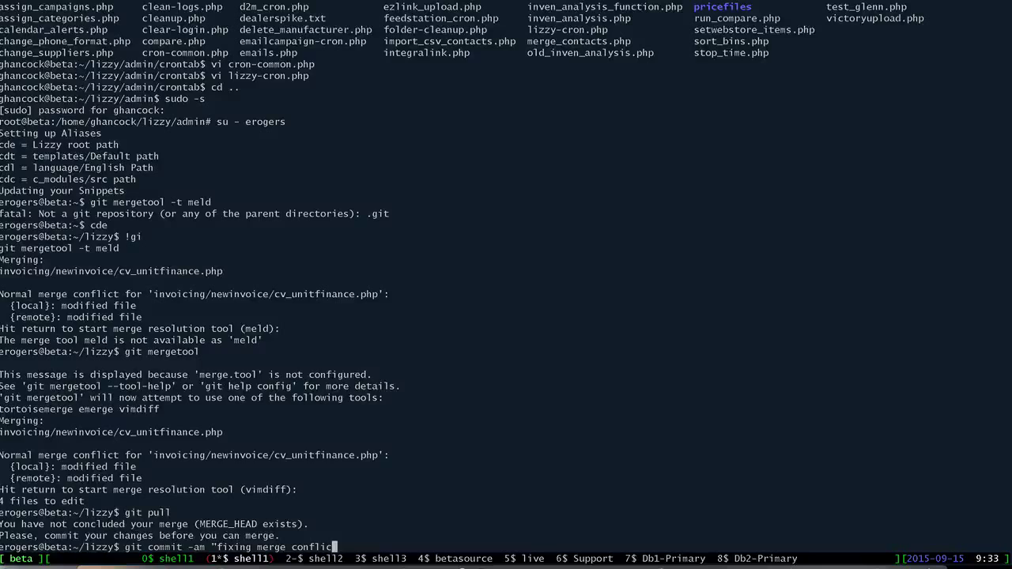
{"action": "key", "text": "Return"}
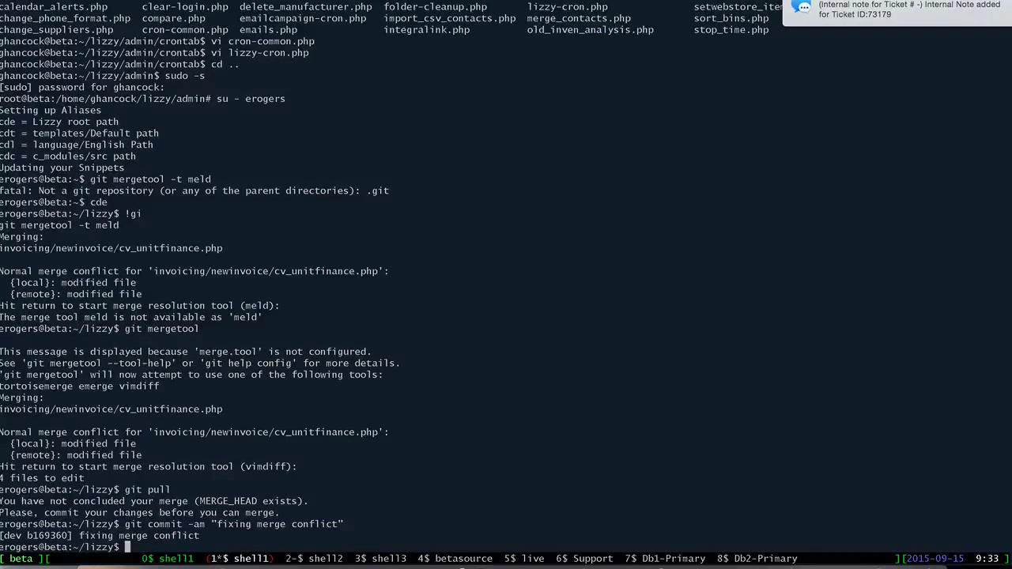